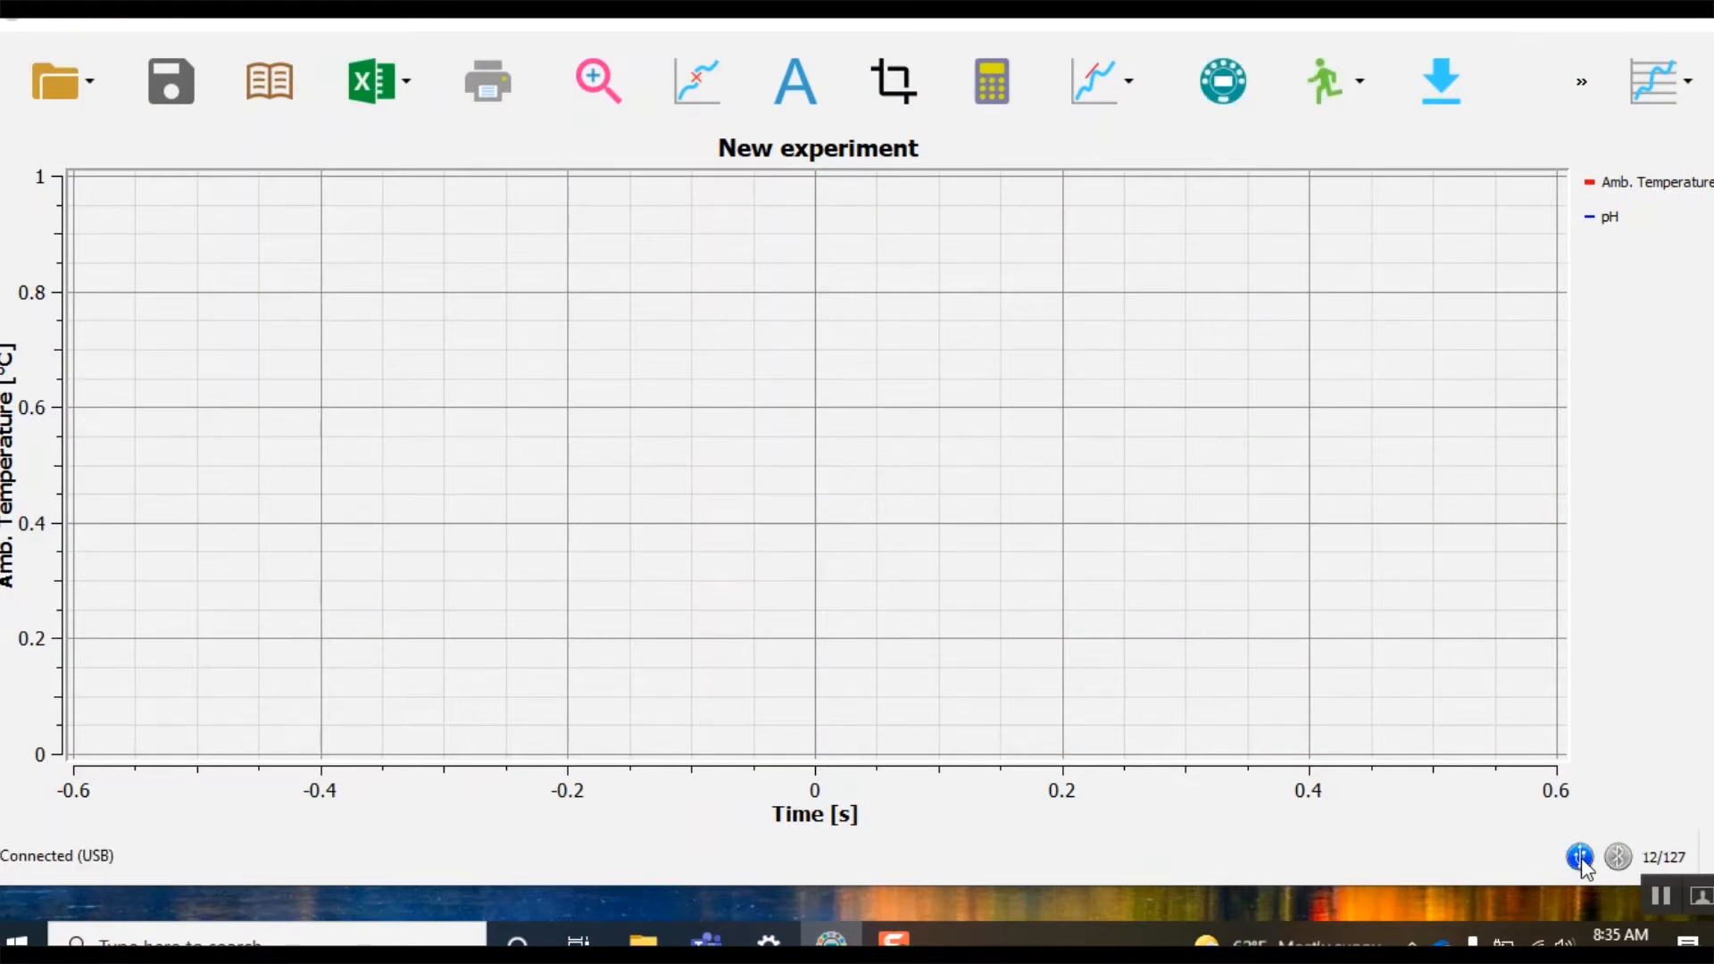
mouse_move(1636, 760)
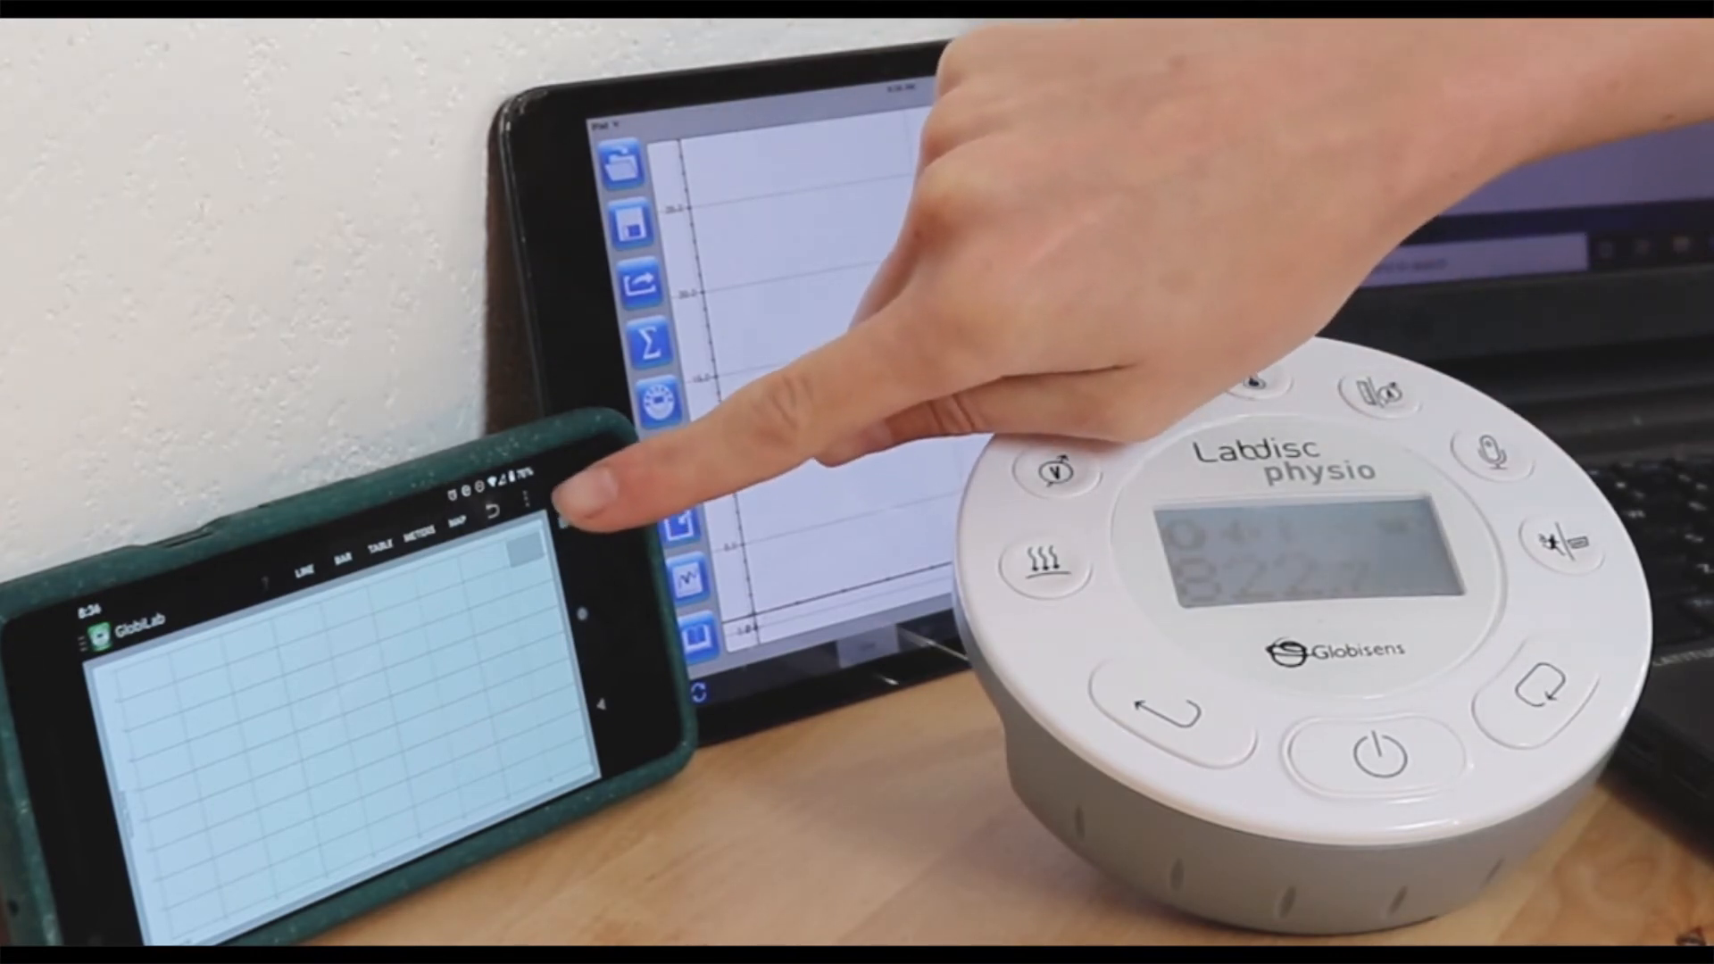
Bring up the list of nearby Labdiscs from the status-bar Bluetooth icon
left_click(560, 525)
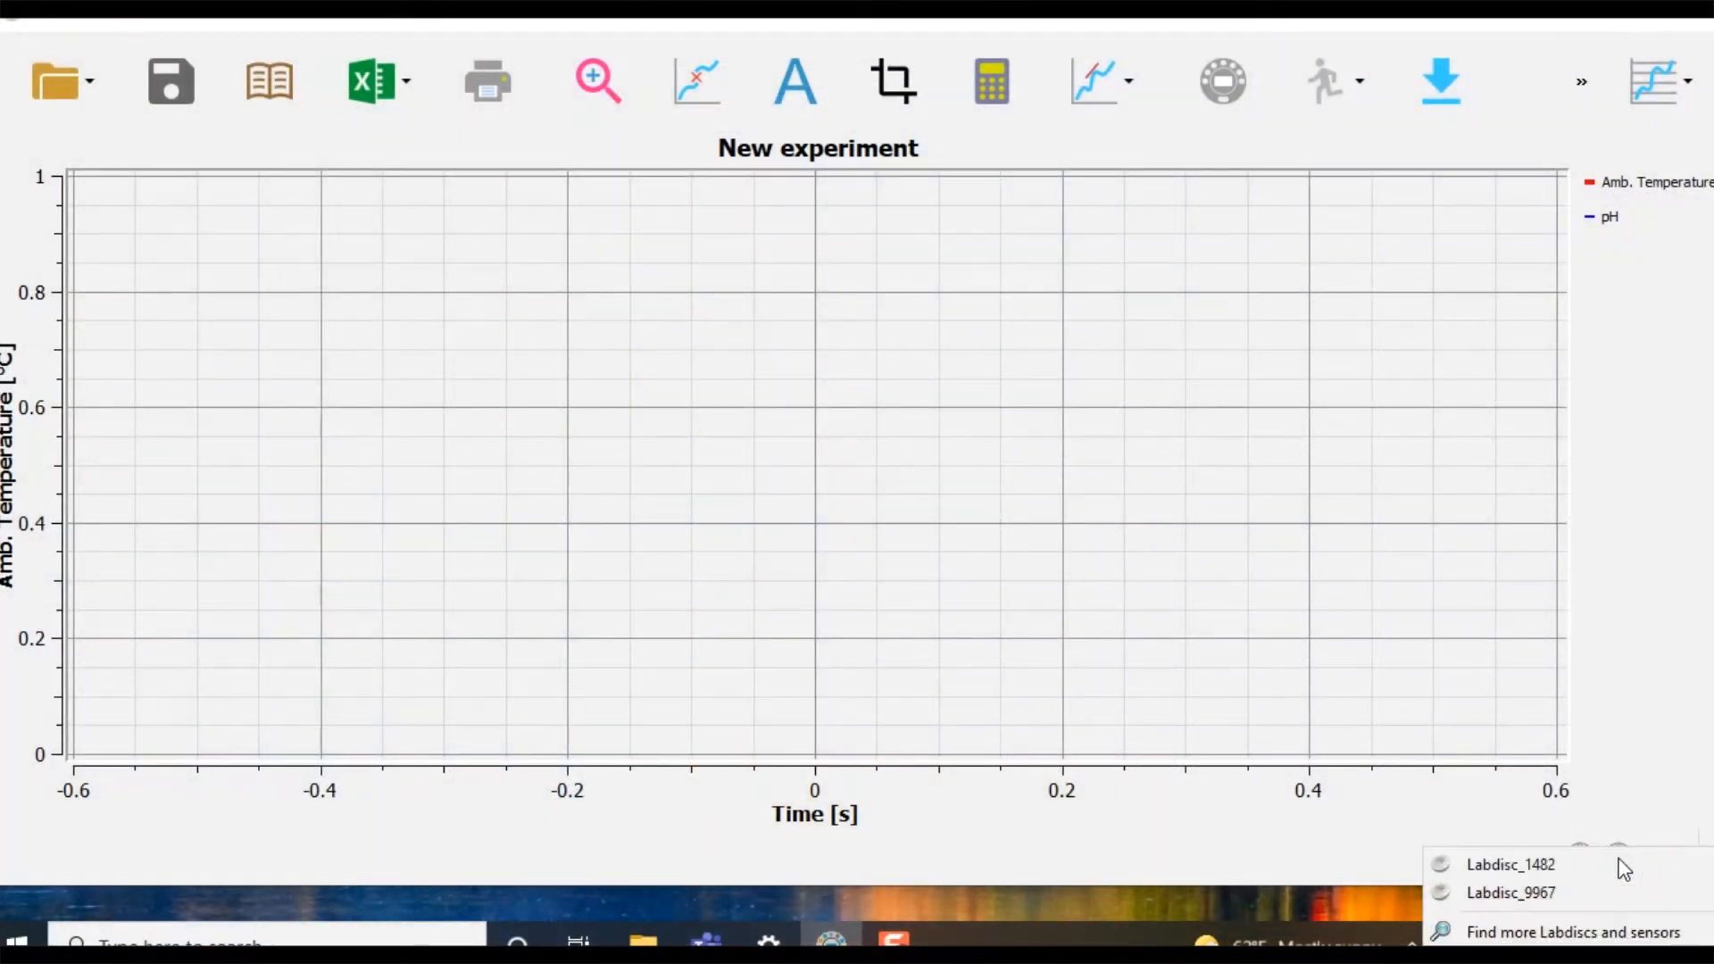
mouse_move(1572, 932)
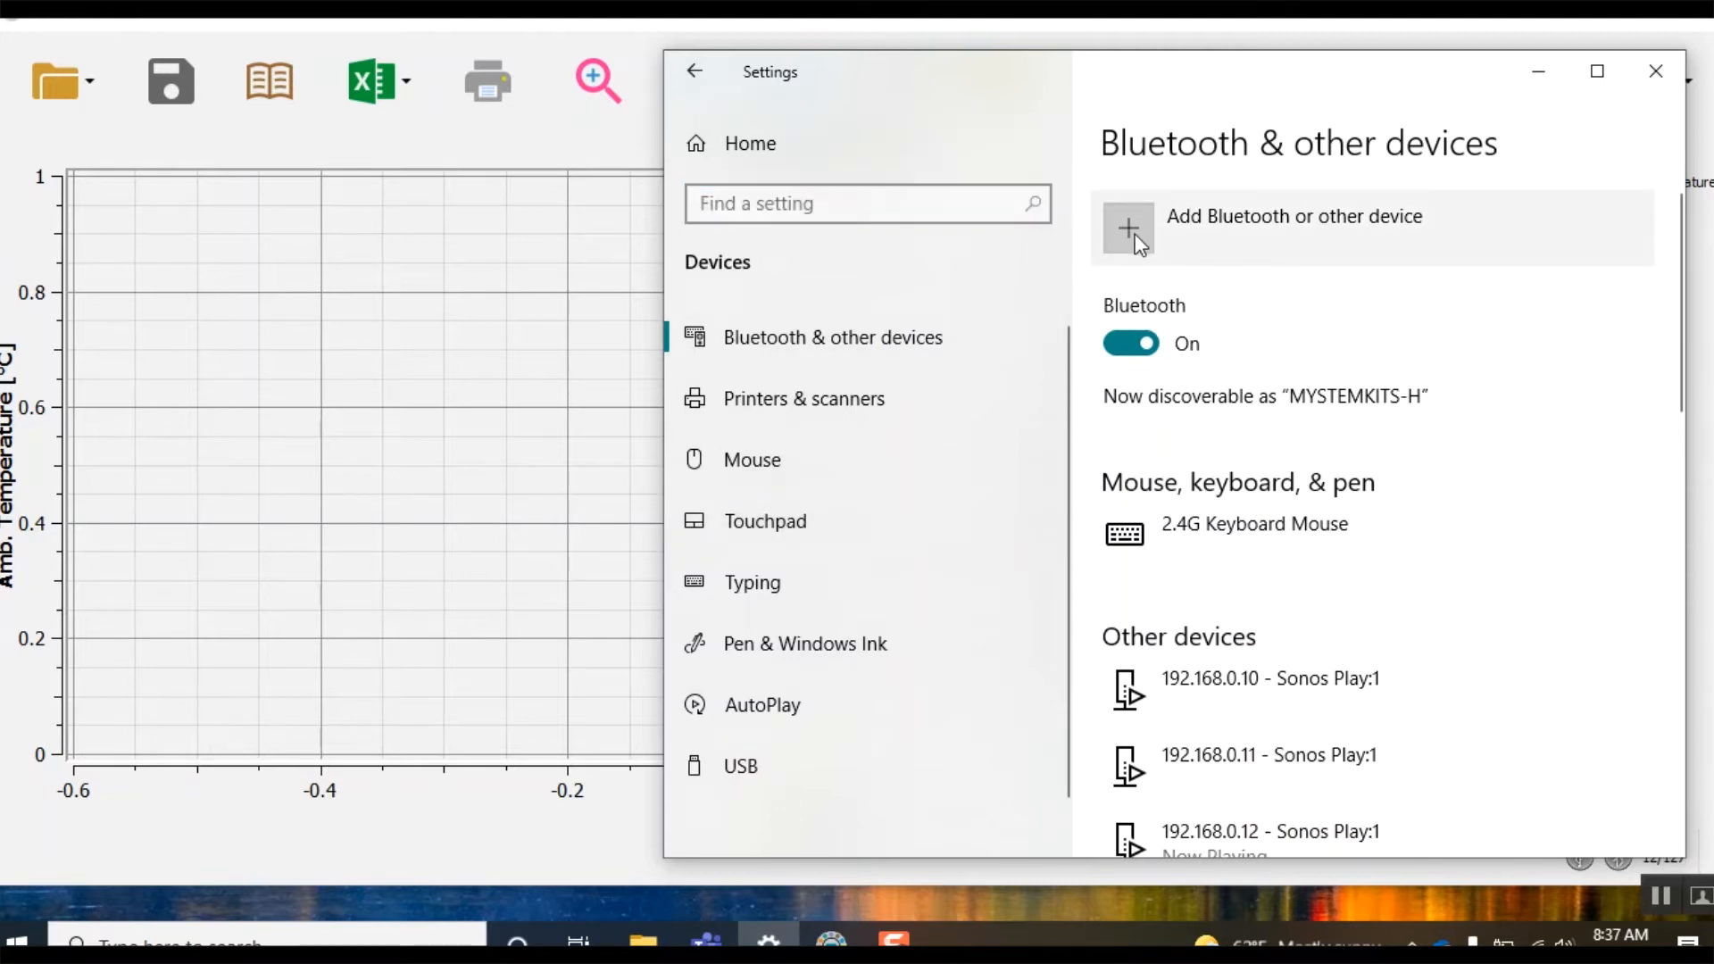
Start an Add a device scan so Labdisc_1994 shows among discovered devices
left_click(1129, 229)
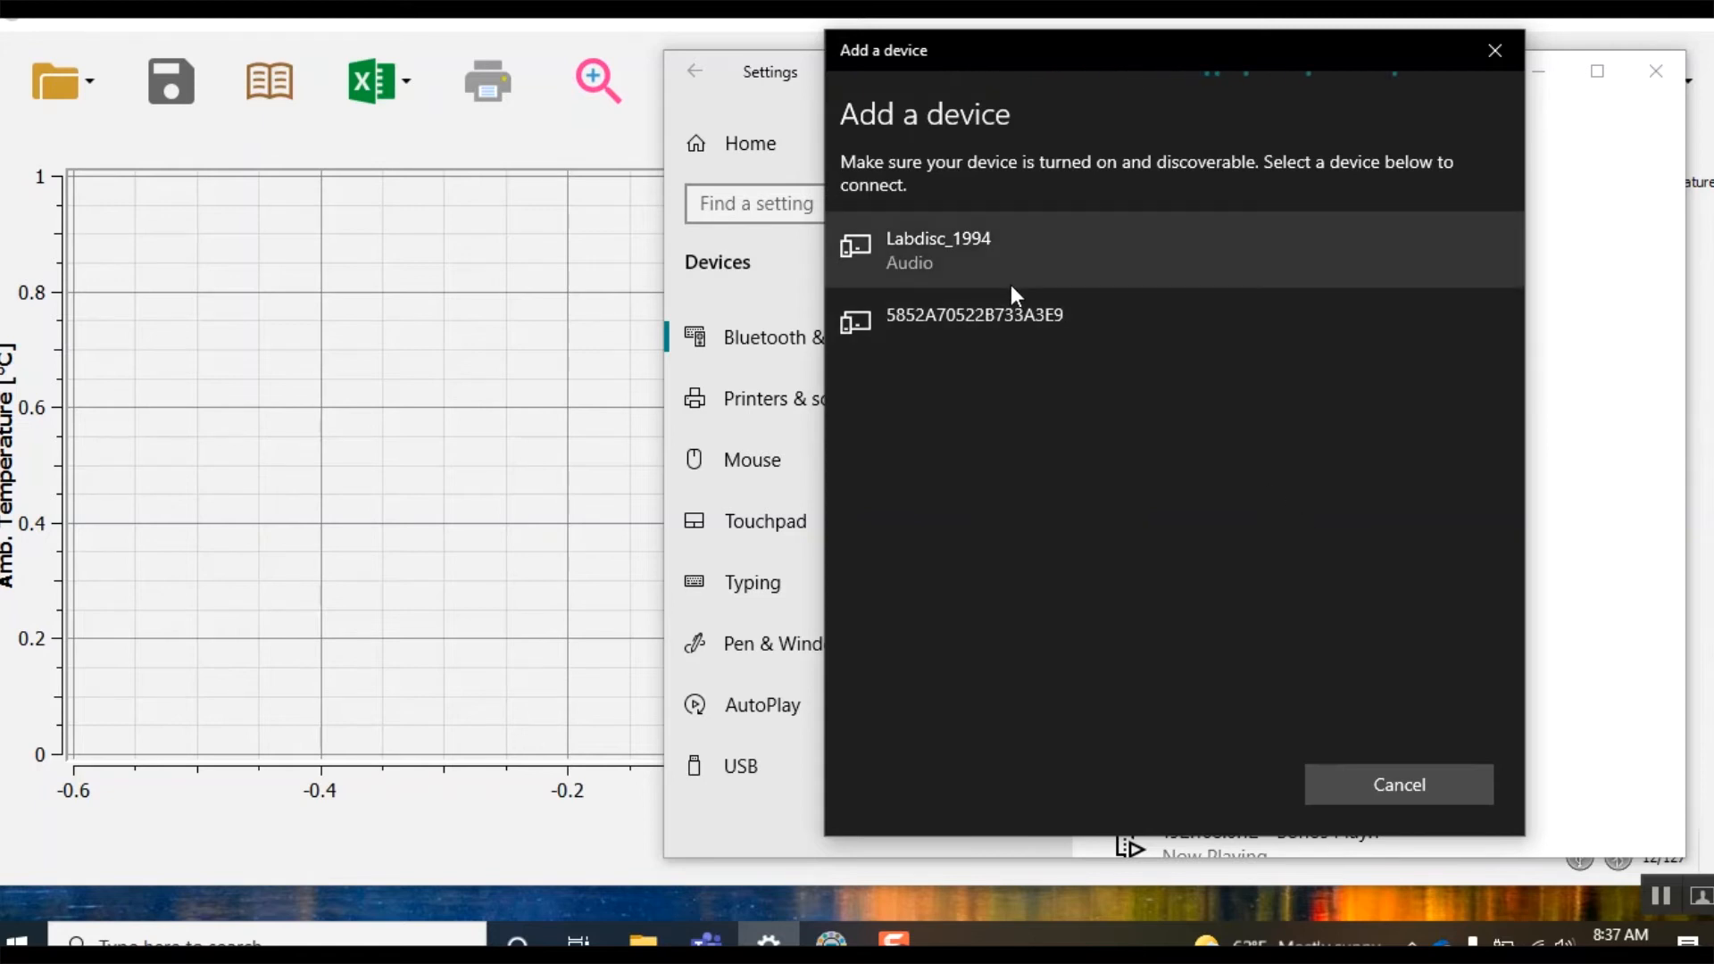
left_click(937, 249)
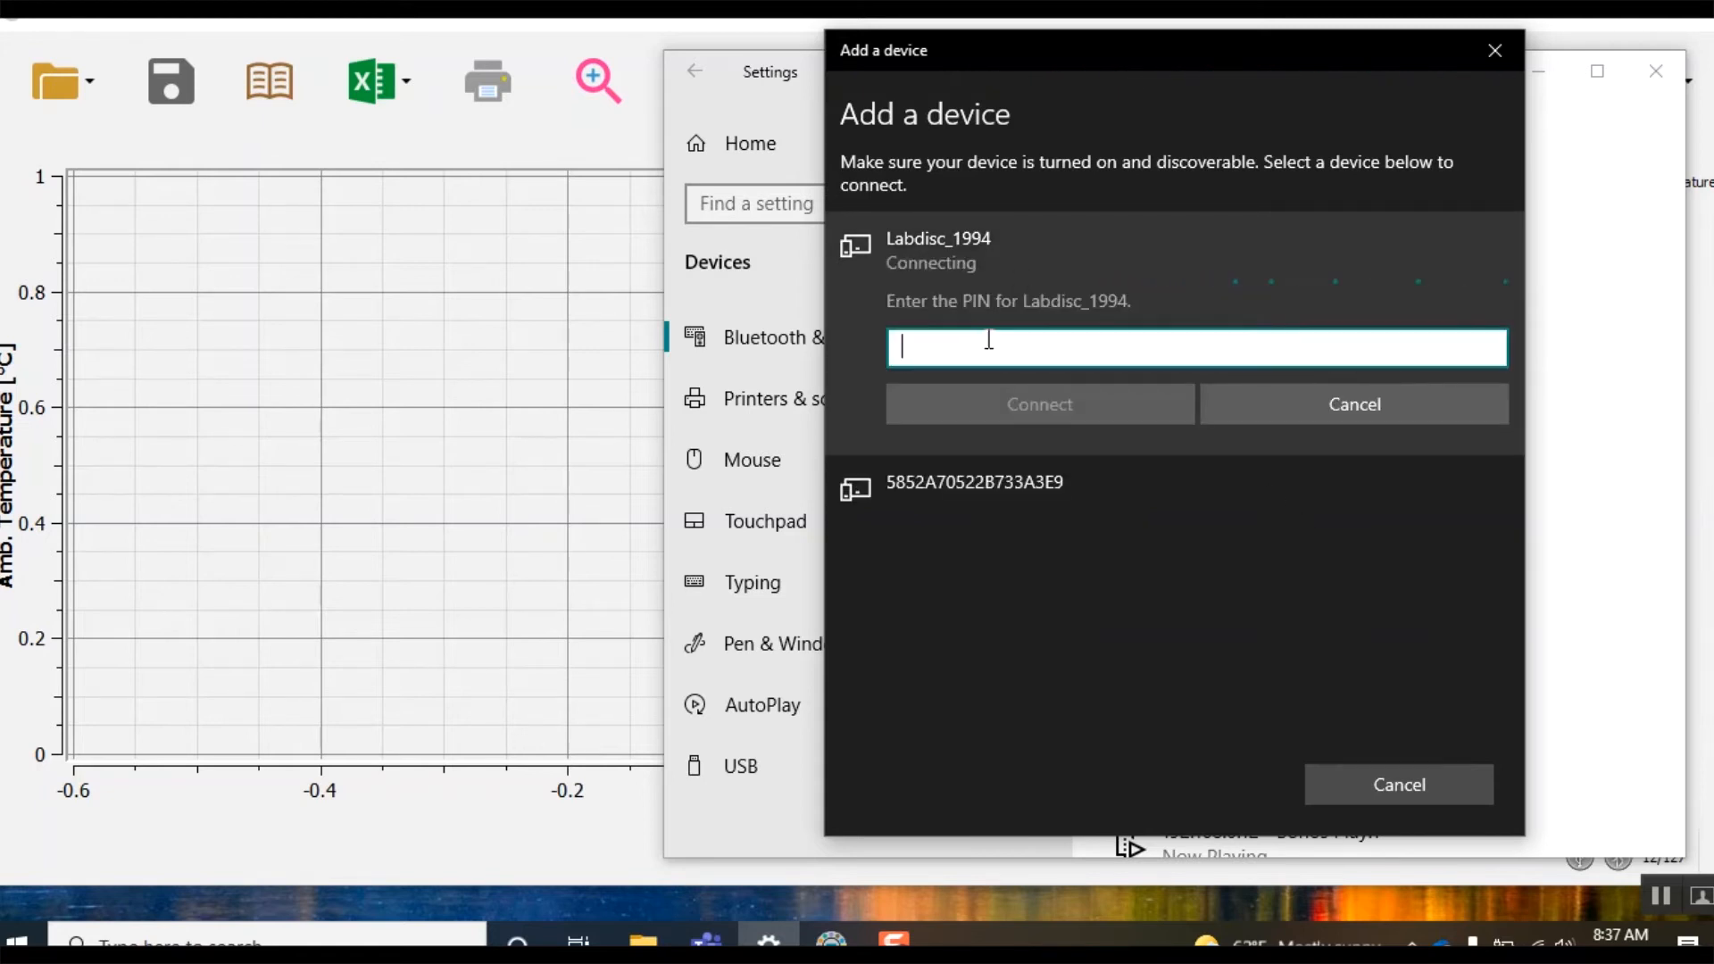
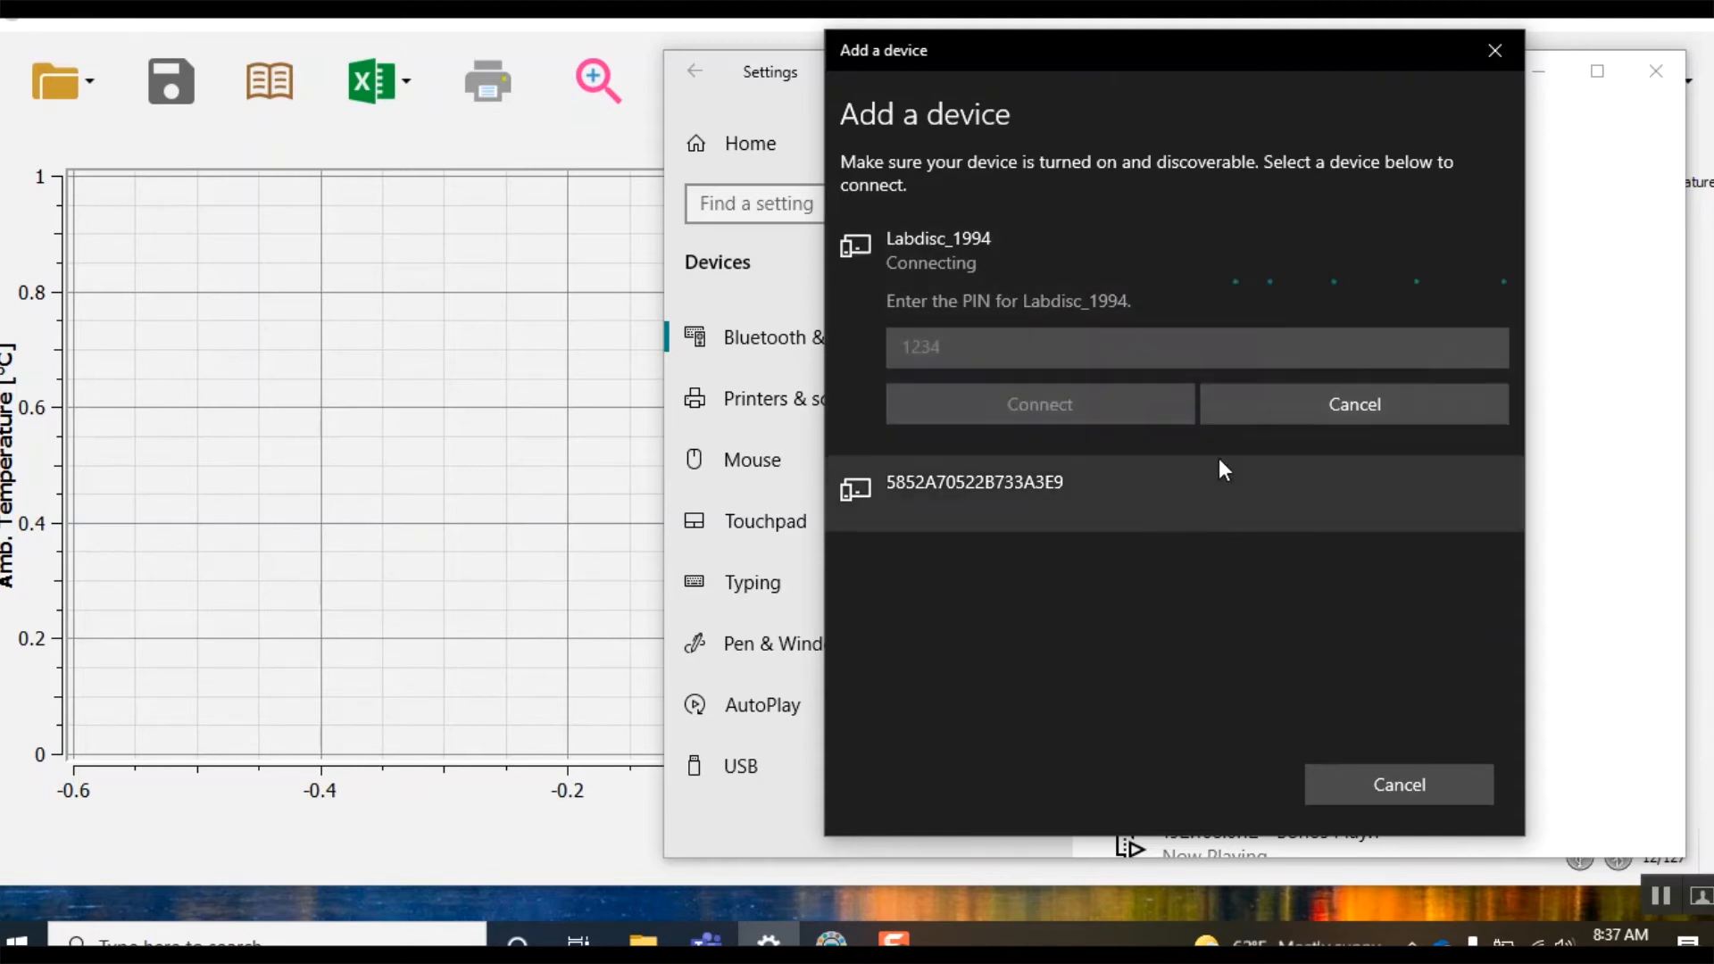
left_click(1037, 403)
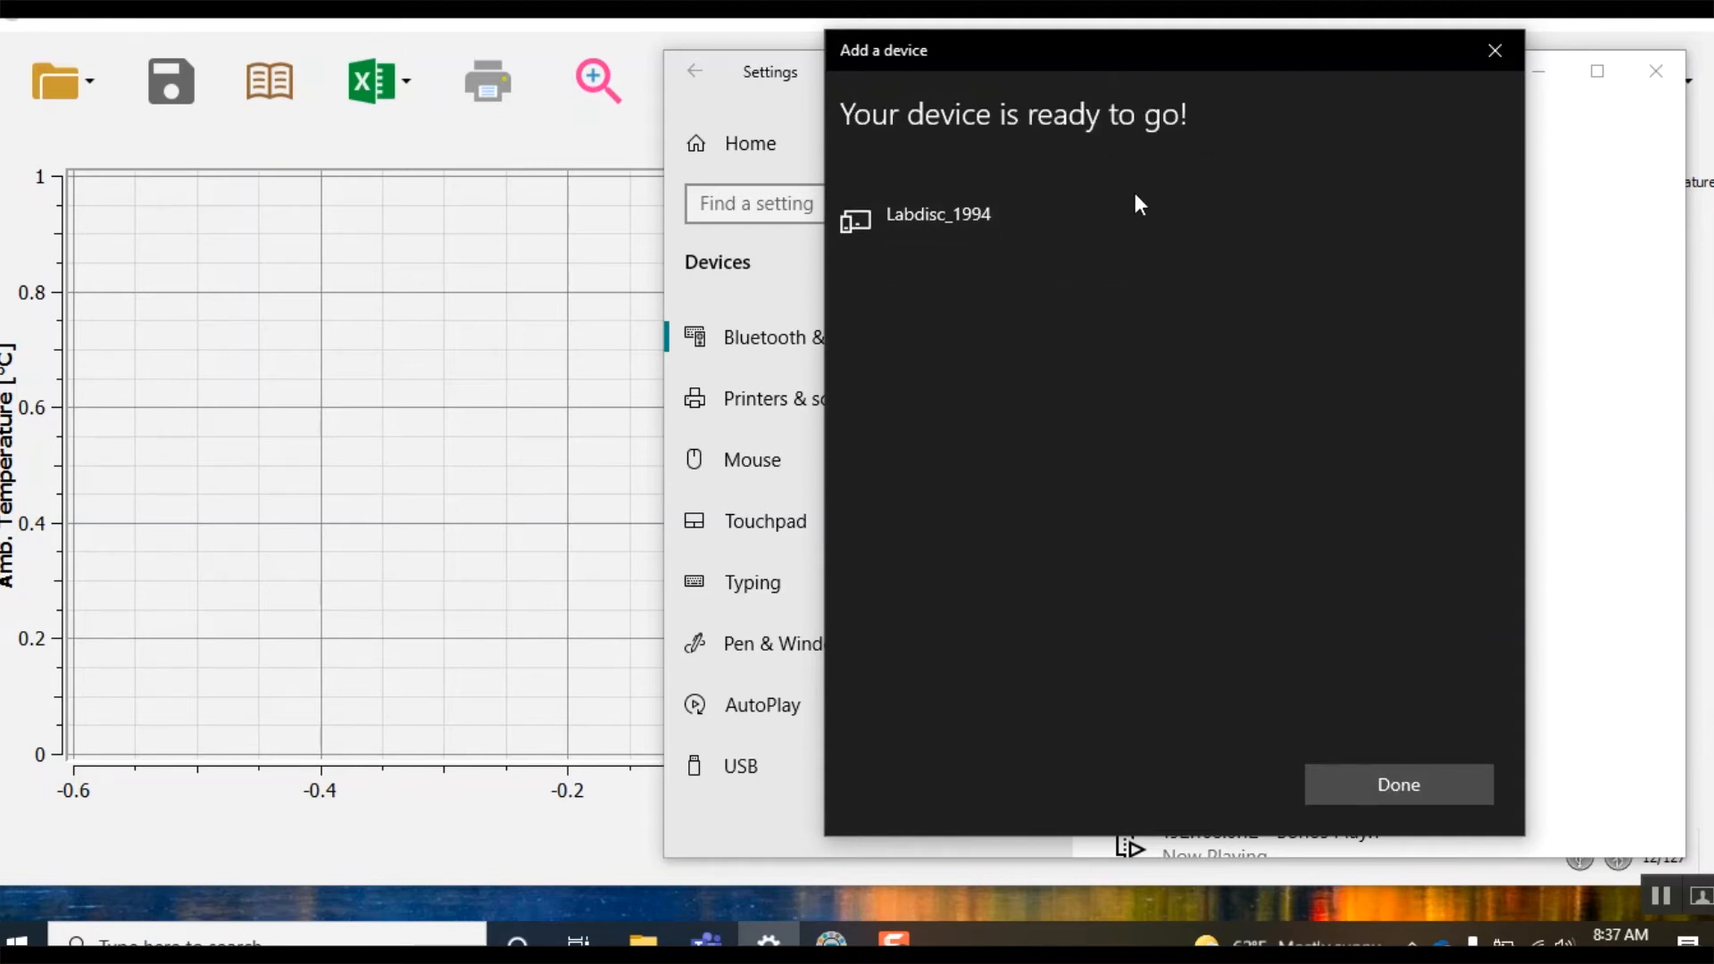
Finish pairing and connect the New experiment to Labdisc_1994 over Bluetooth
left_click(1396, 783)
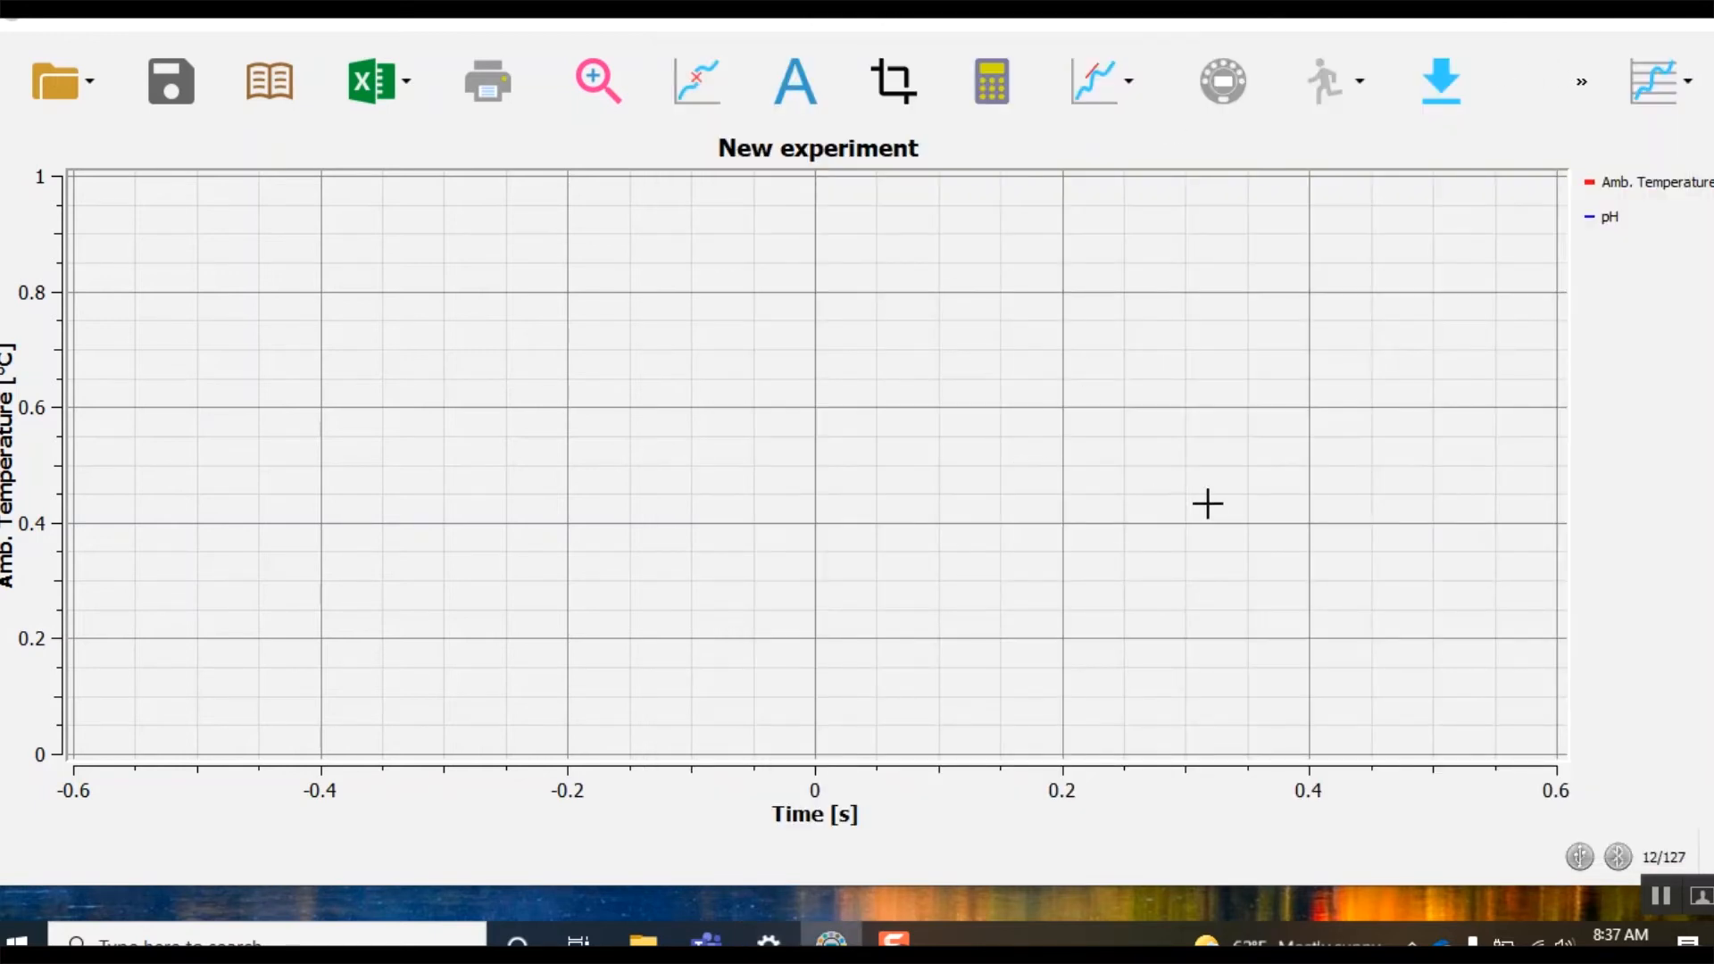
mouse_move(1660, 754)
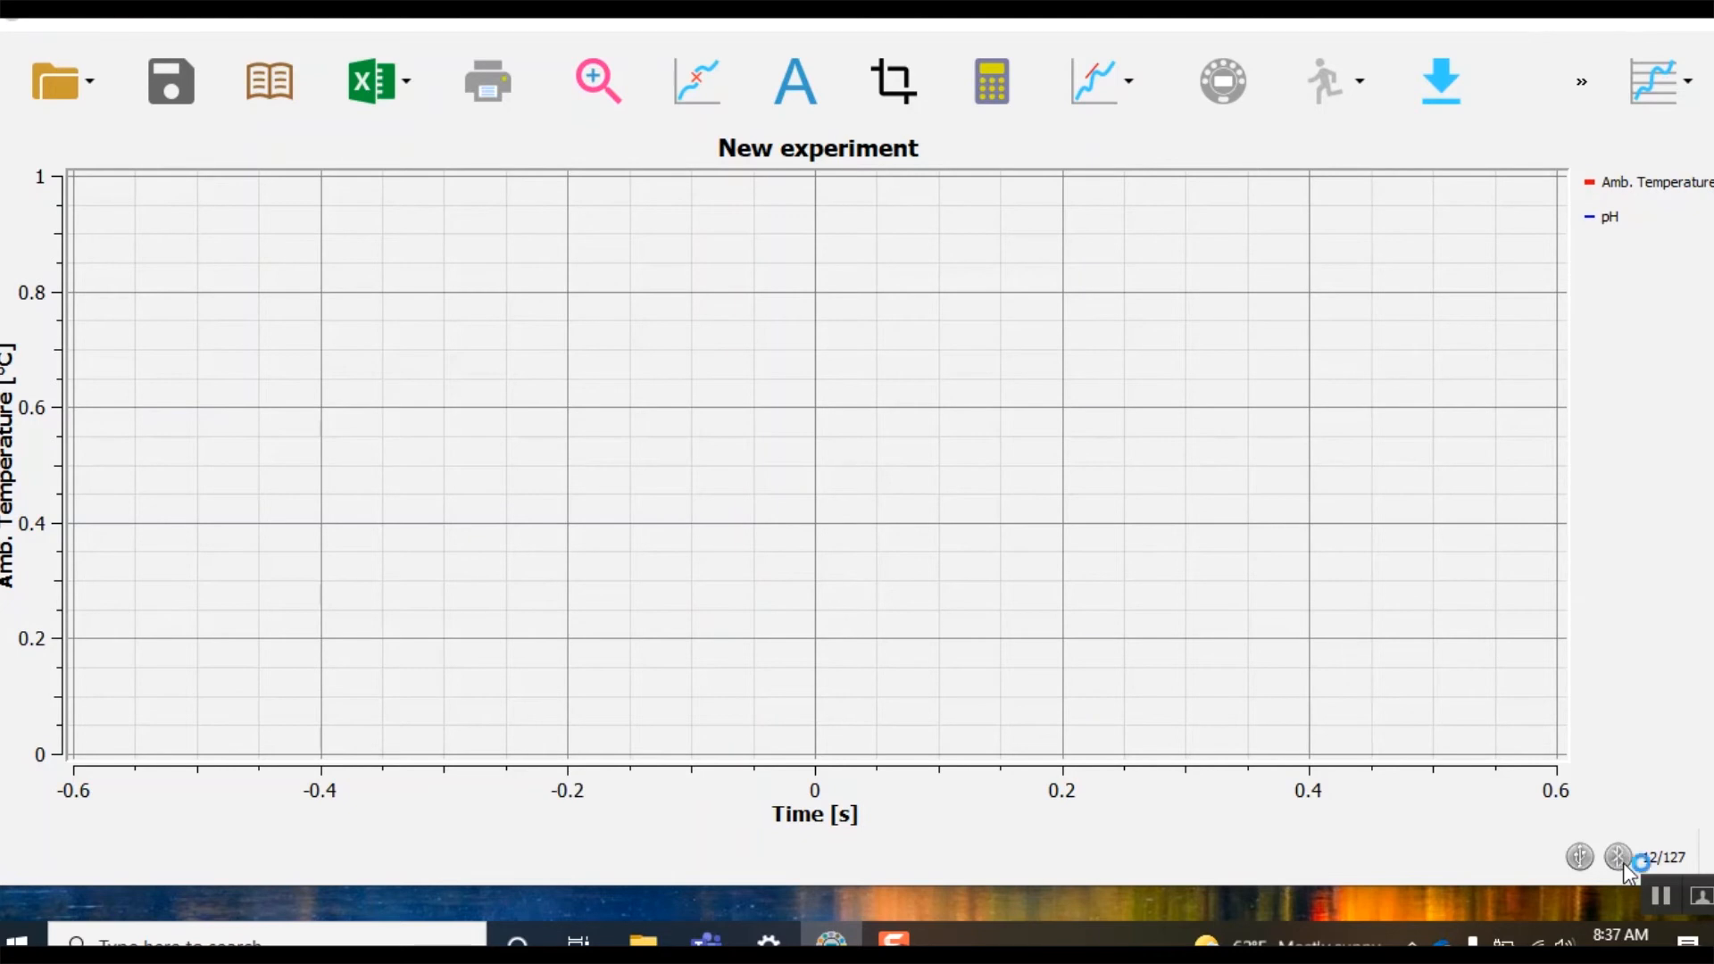
left_click(1618, 857)
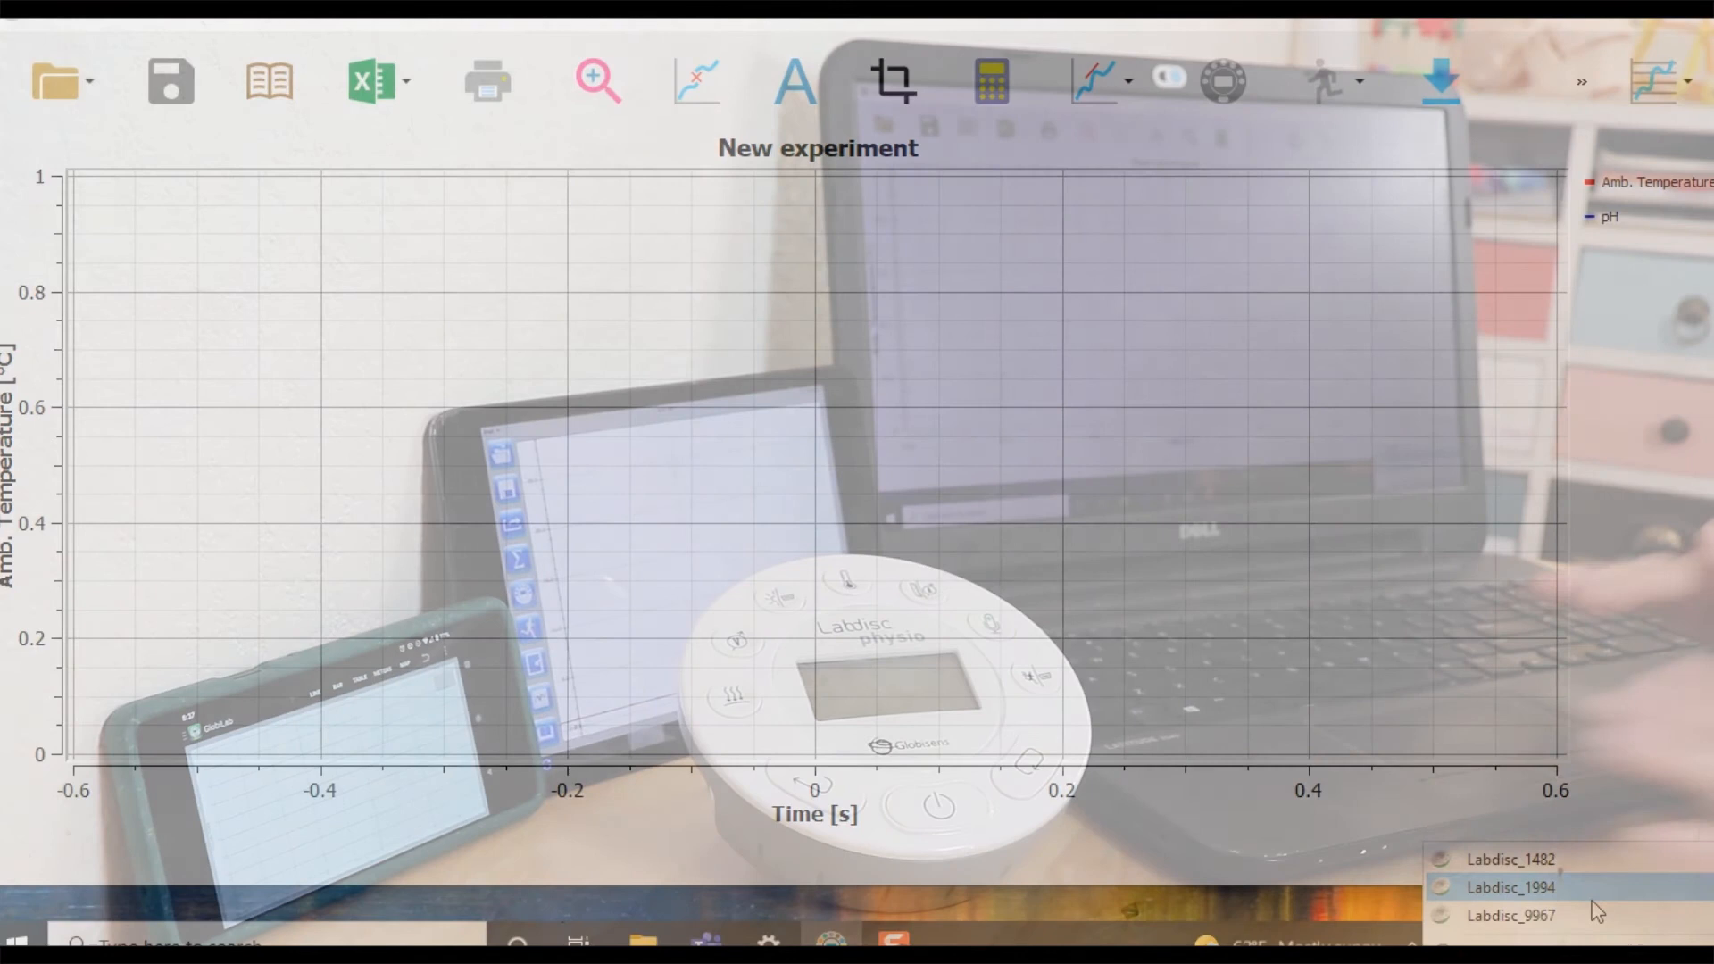
left_click(1511, 886)
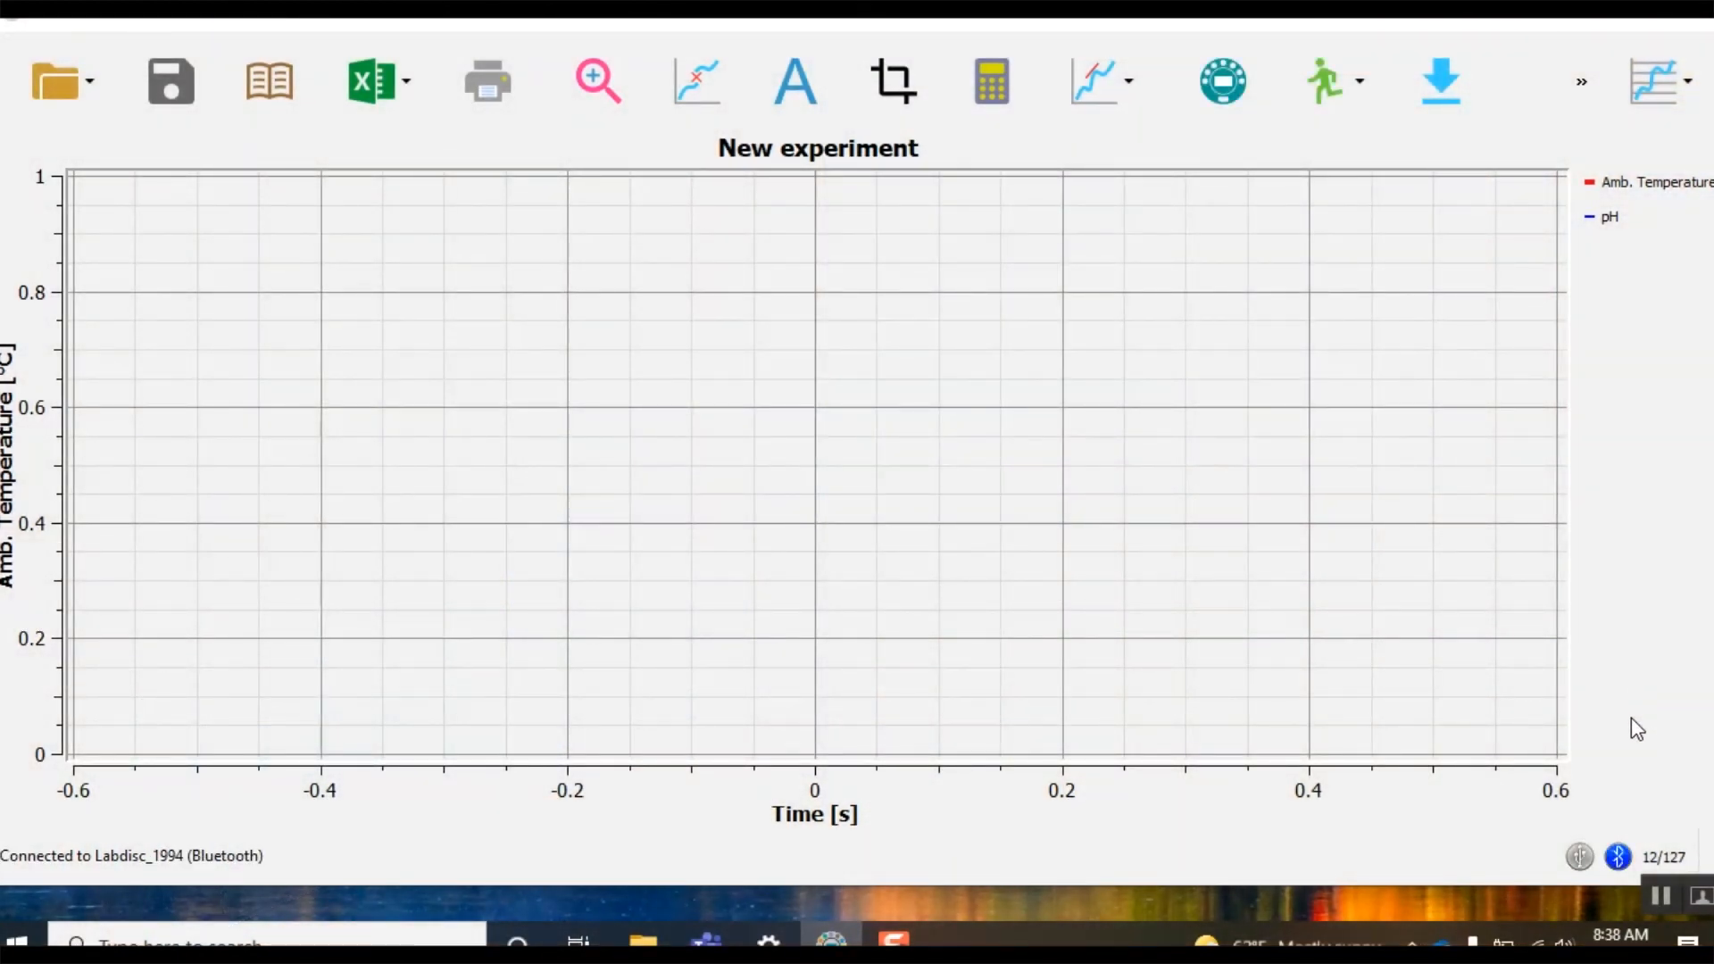
mouse_move(1640, 842)
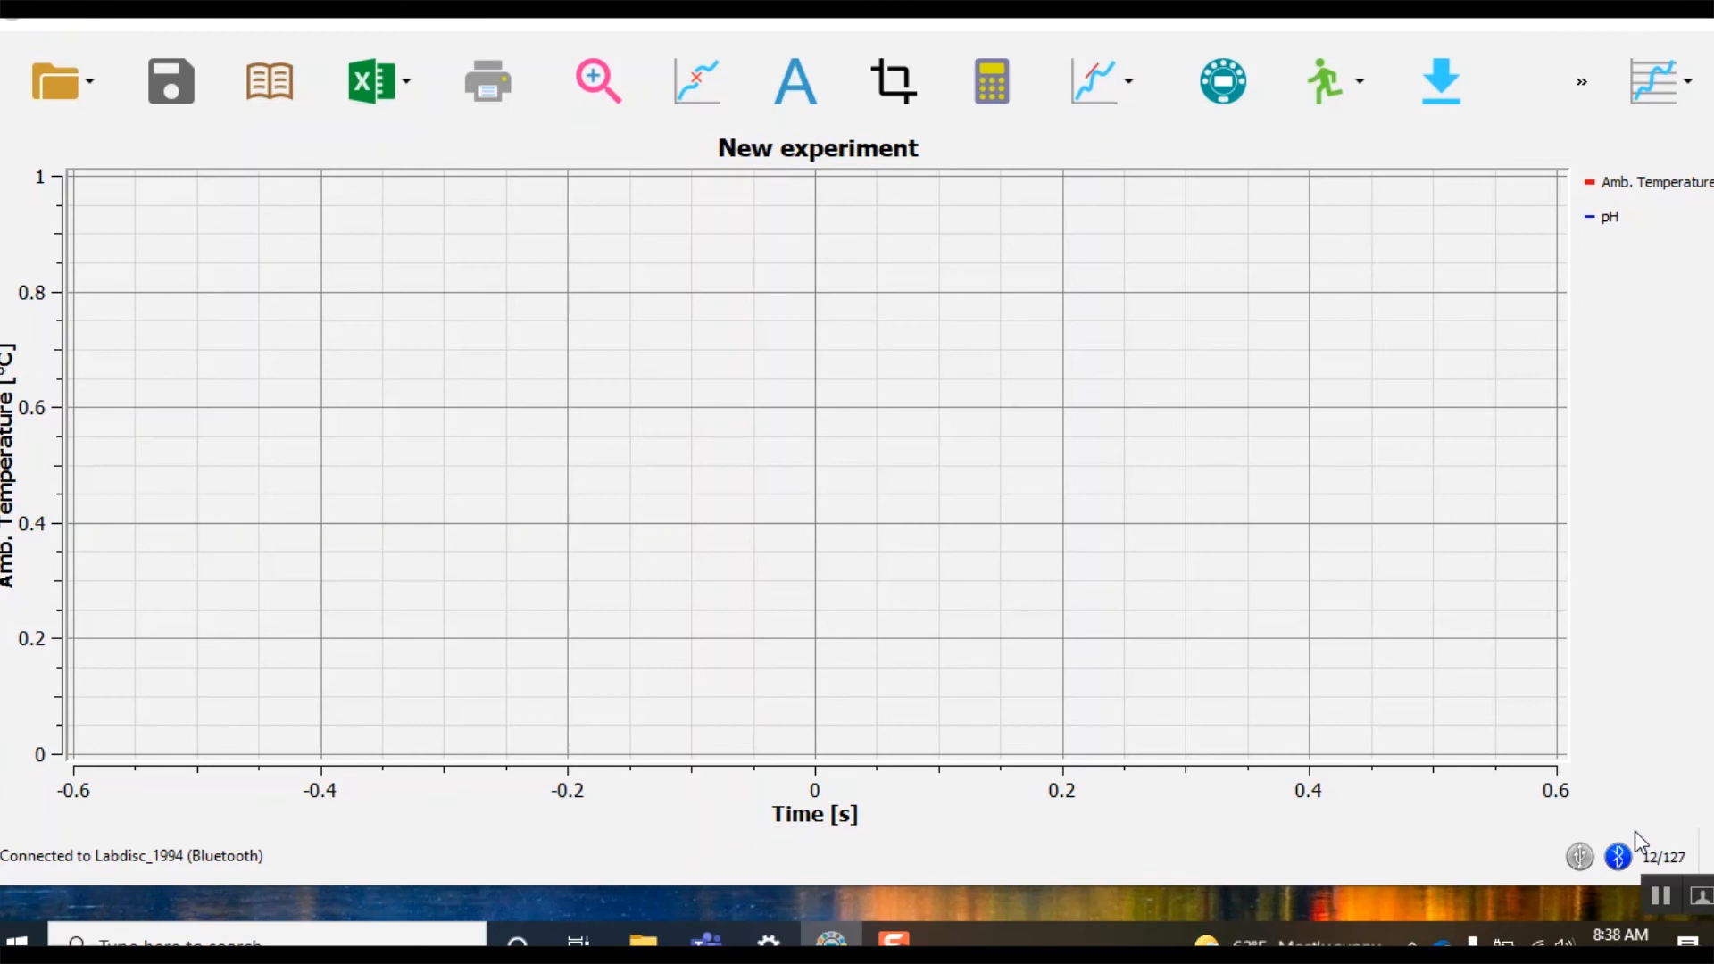